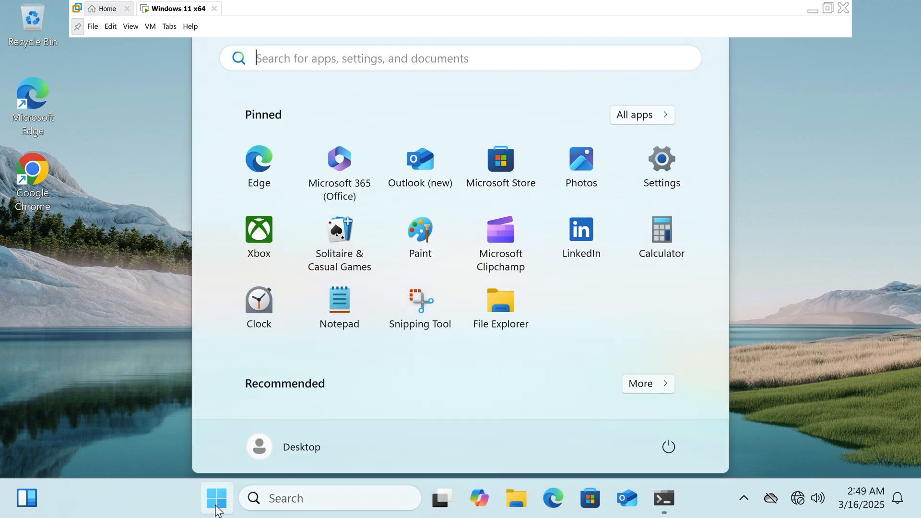
# Step: Search the Start menu for "Command Prompt", then "cmd", to surface Command Prompt
pyautogui.write('Command Prompt')
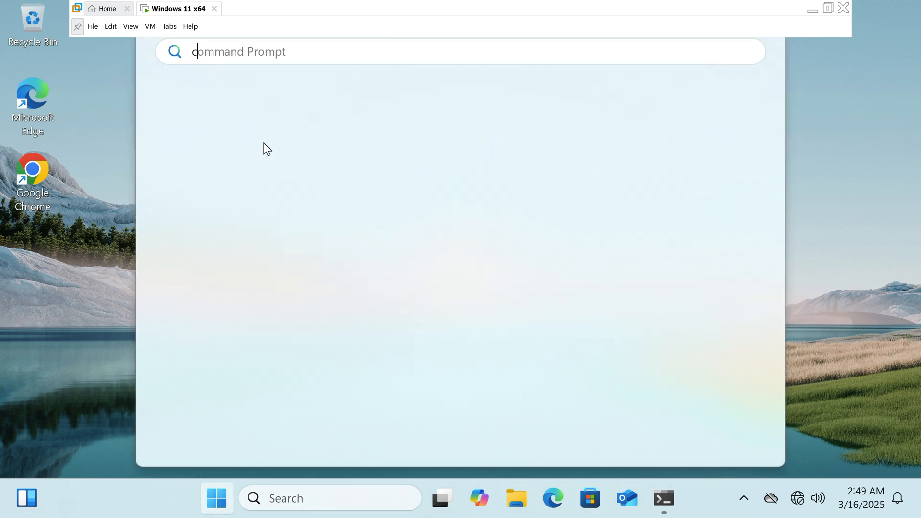
pyautogui.write('cmd')
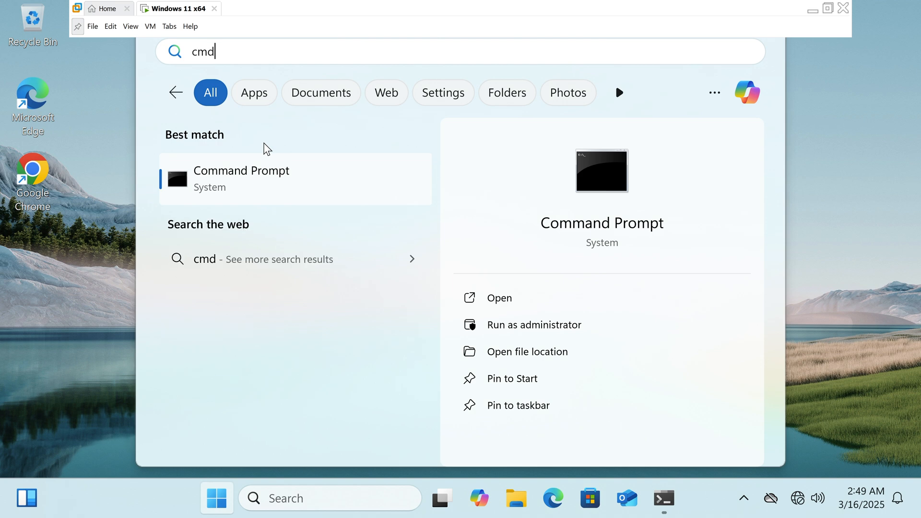
pyautogui.moveTo(220, 159)
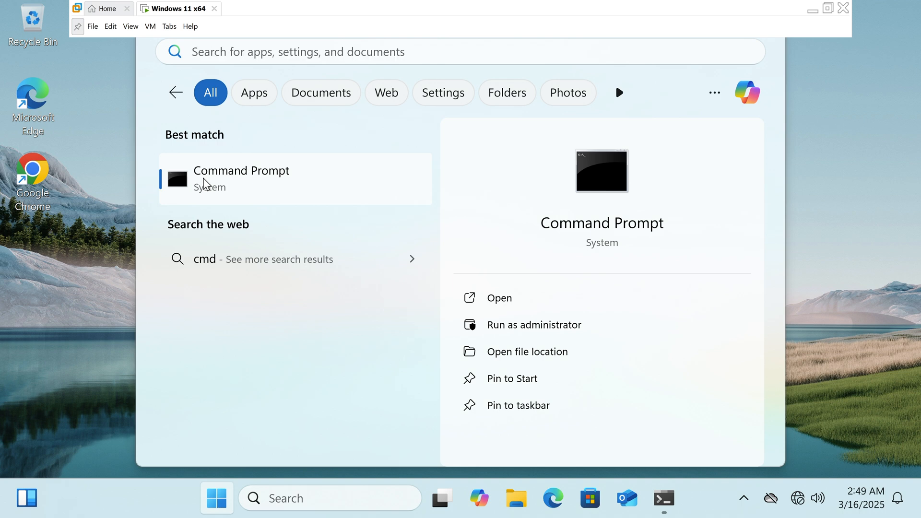
# Step: Launch Command Prompt from the search results and focus its console window
pyautogui.click(241, 177)
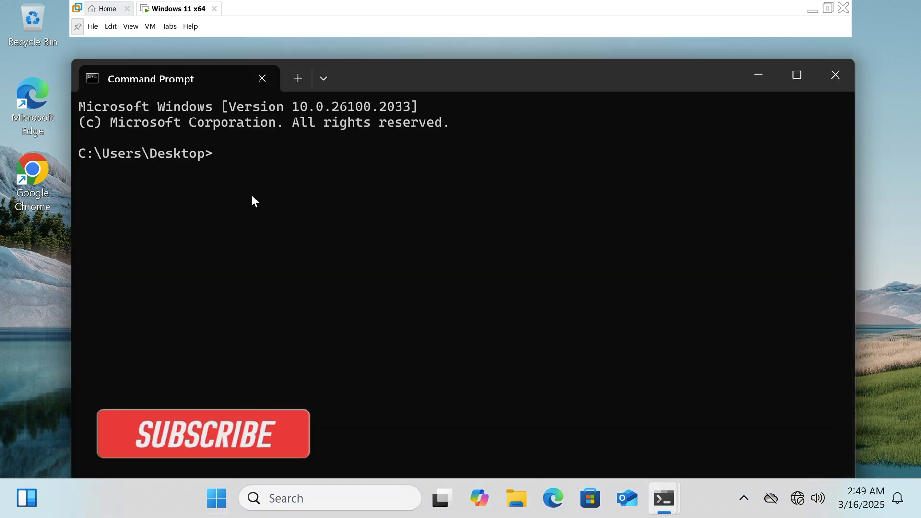
pyautogui.click(203, 434)
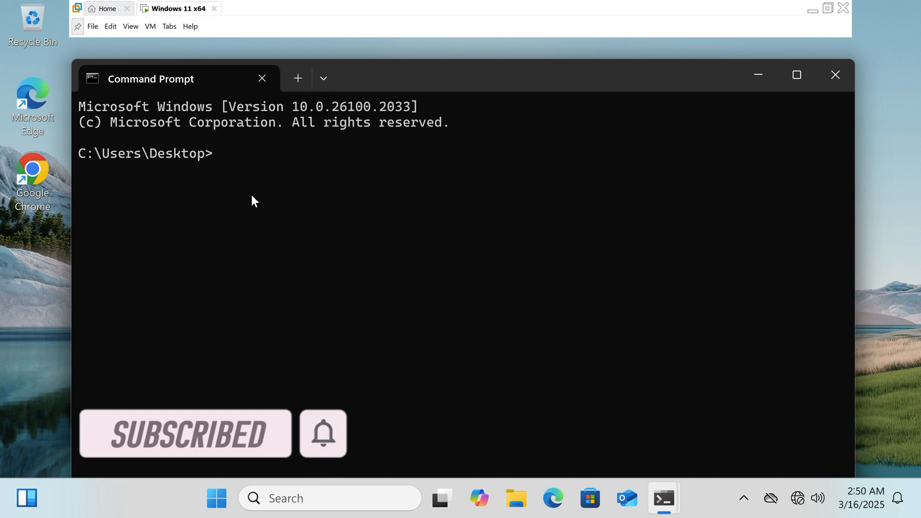
# Step: Enter the command "shutdown /r /o /t 00" at the prompt
pyautogui.write('s')
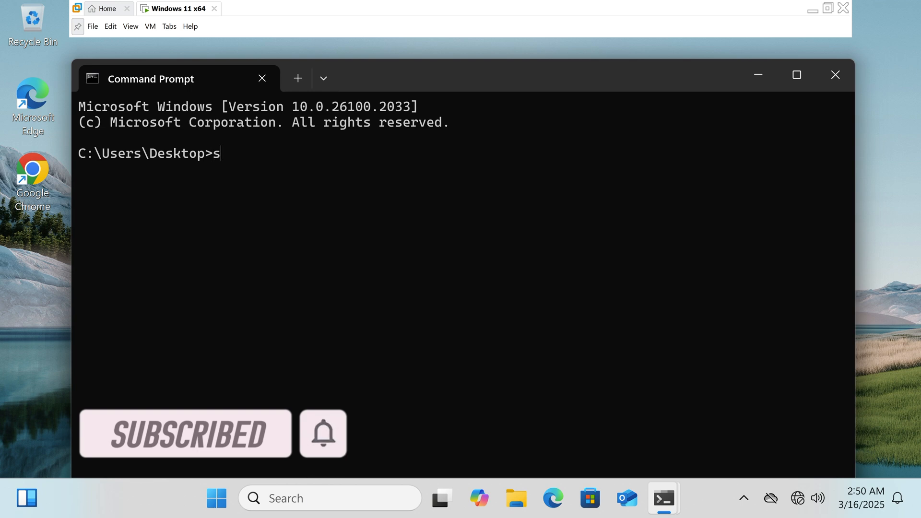
pyautogui.write('hut')
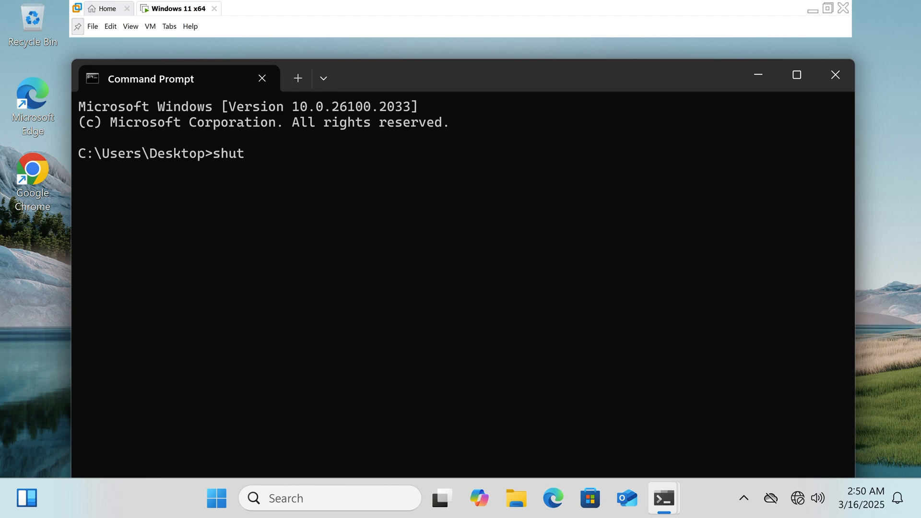
pyautogui.write('down')
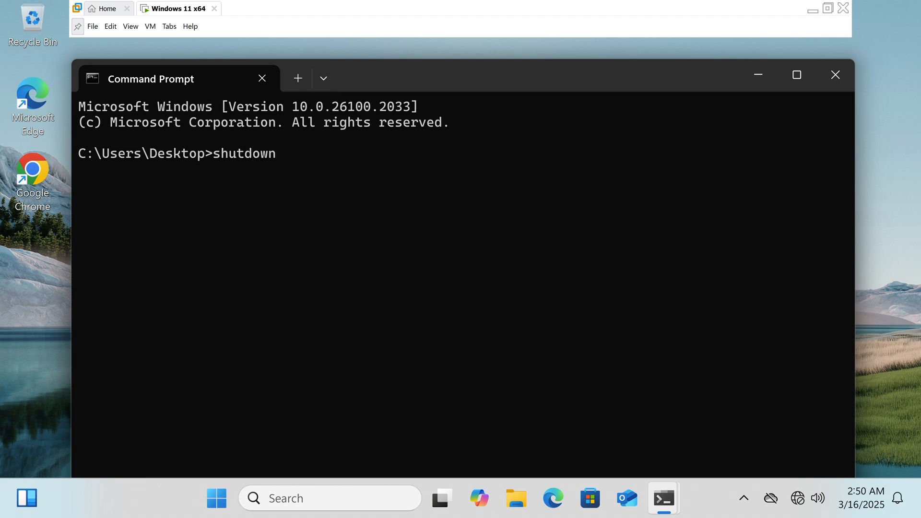
pyautogui.write('/r /o /')
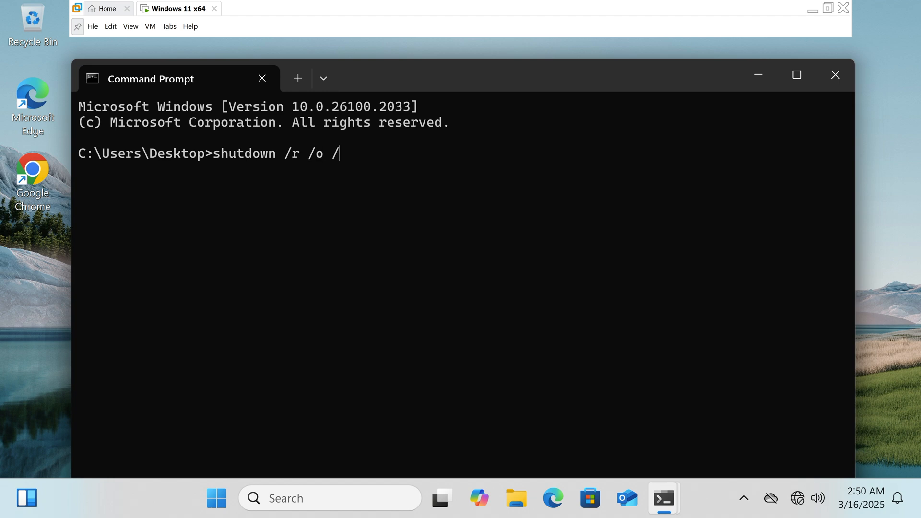
pyautogui.write('t 0')
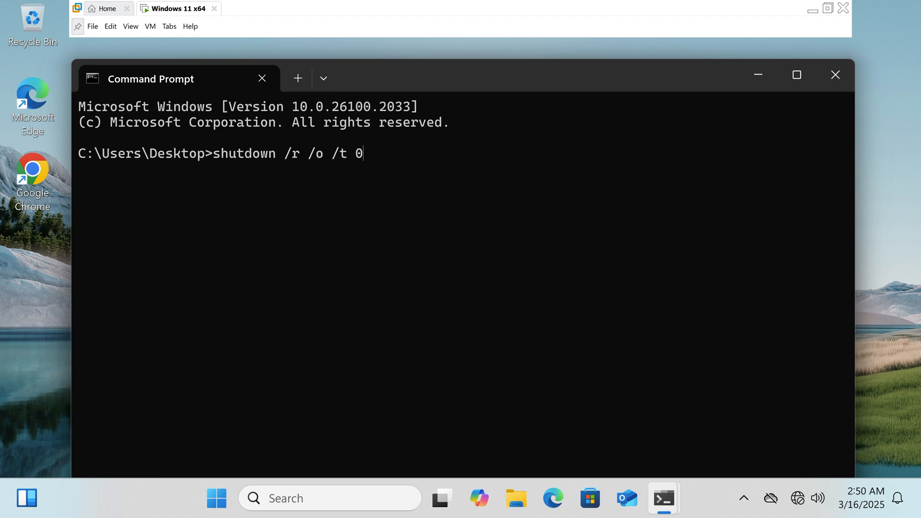
pyautogui.write('0')
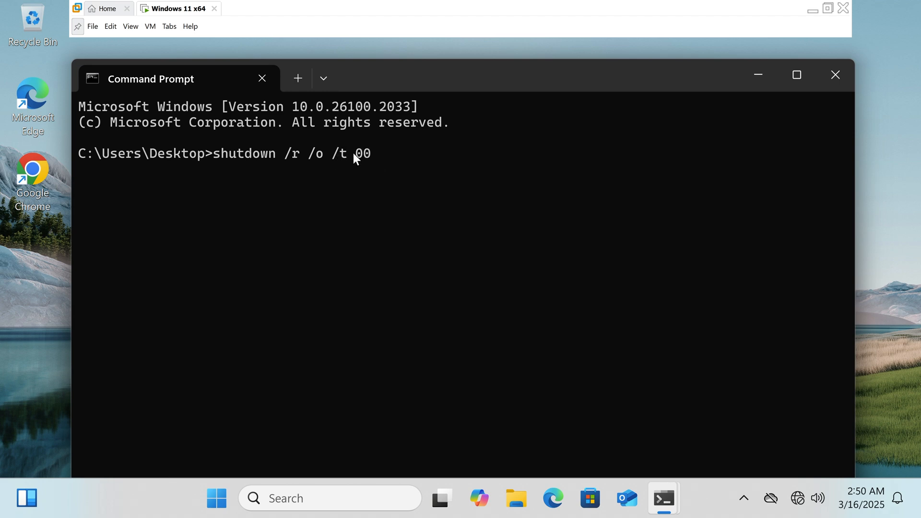
pyautogui.doubleClick(363, 154)
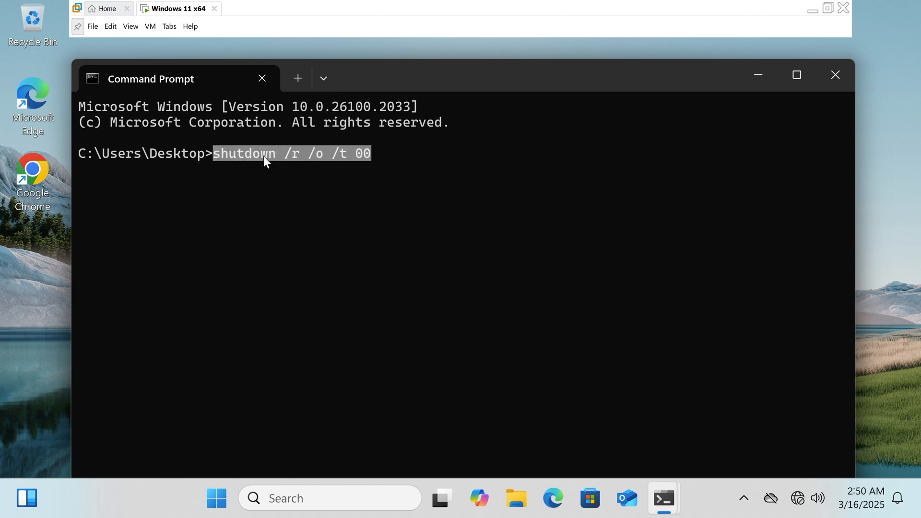
pyautogui.click(373, 165)
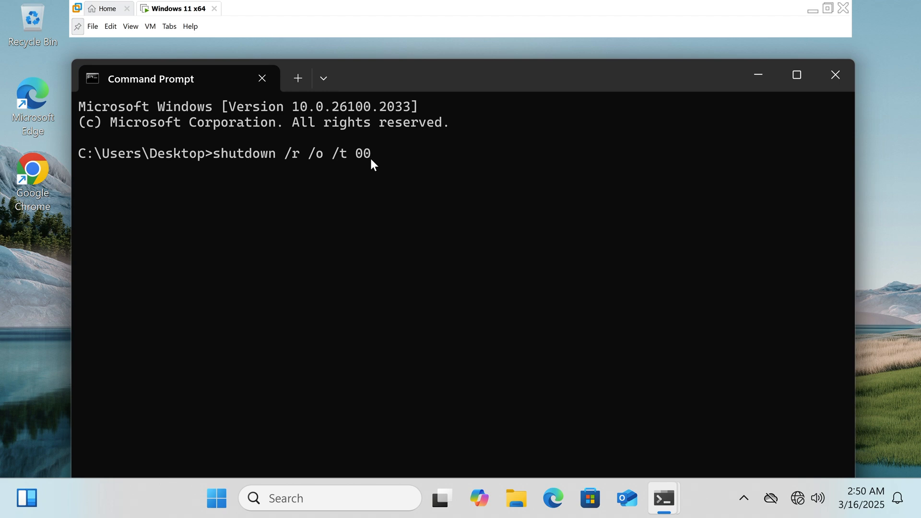
# Step: Run shutdown /r /o /t 00 to reboot into the Choose an option recovery screen
pyautogui.press('Enter')
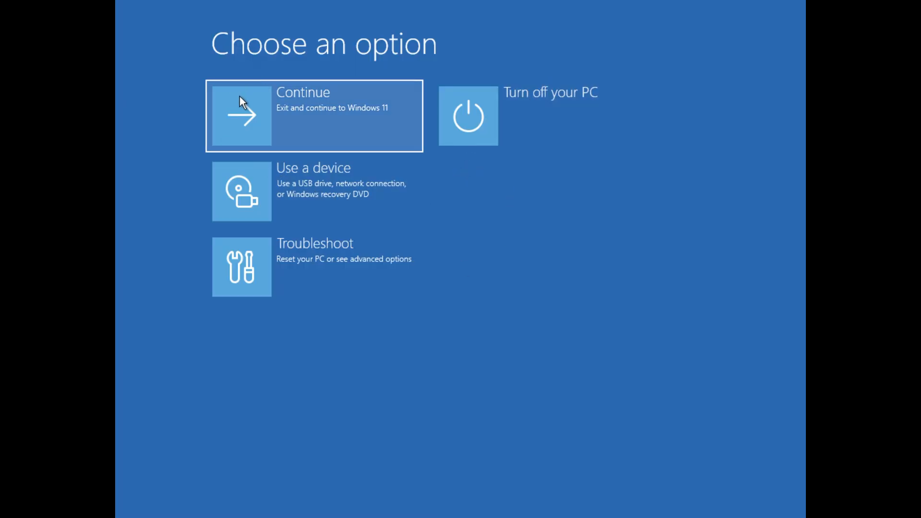
pyautogui.moveTo(300, 223)
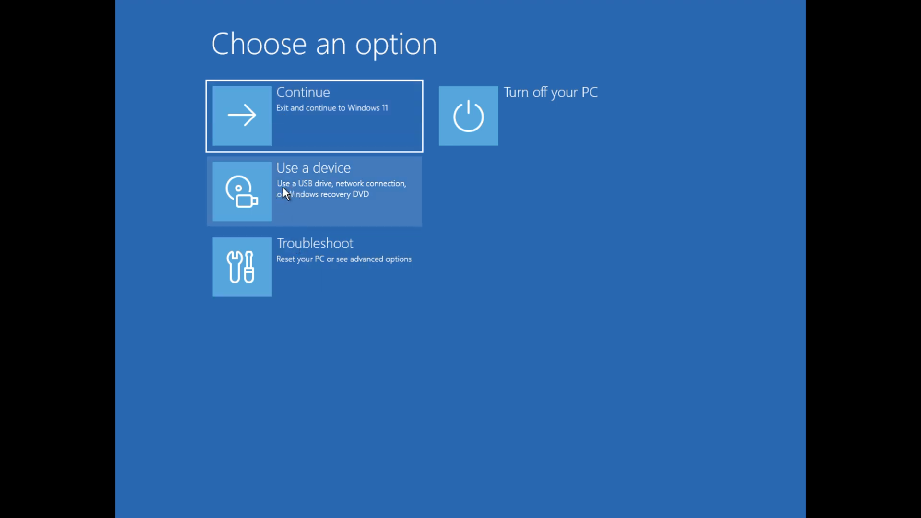
pyautogui.moveTo(311, 277)
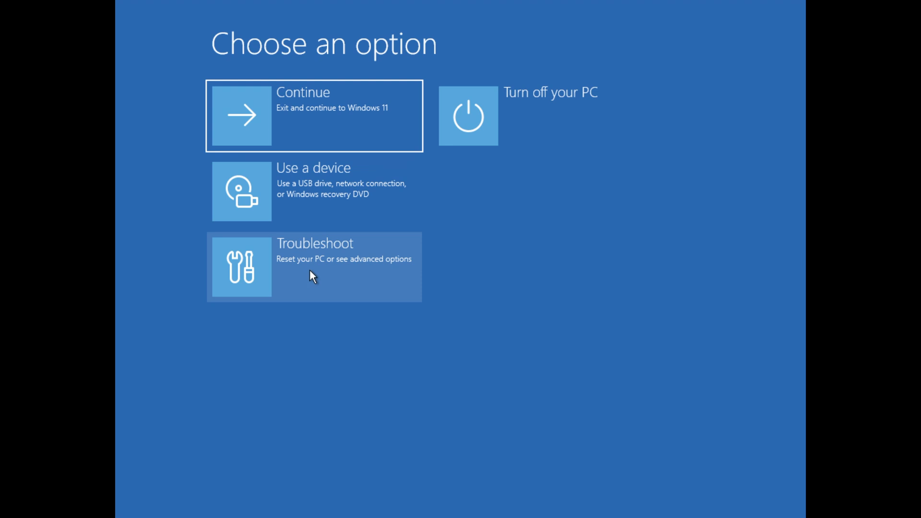
pyautogui.moveTo(449, 212)
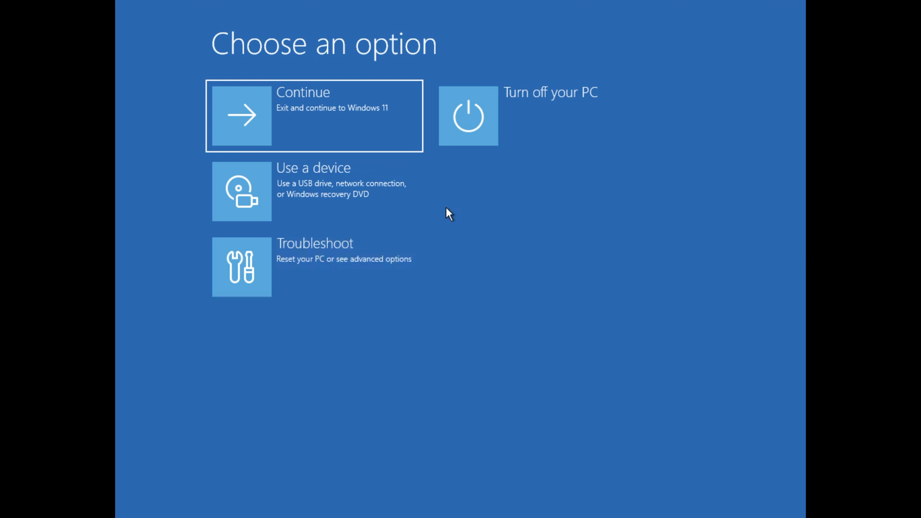
pyautogui.moveTo(468, 129)
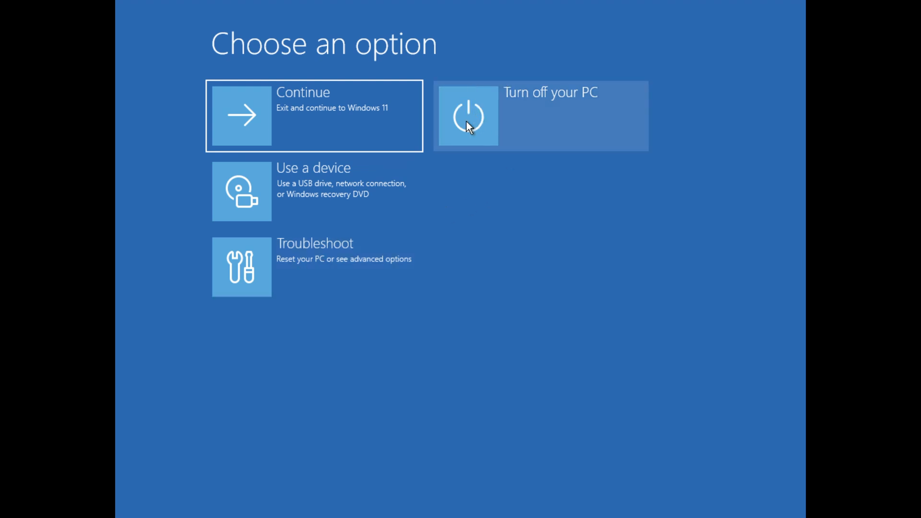
pyautogui.moveTo(287, 283)
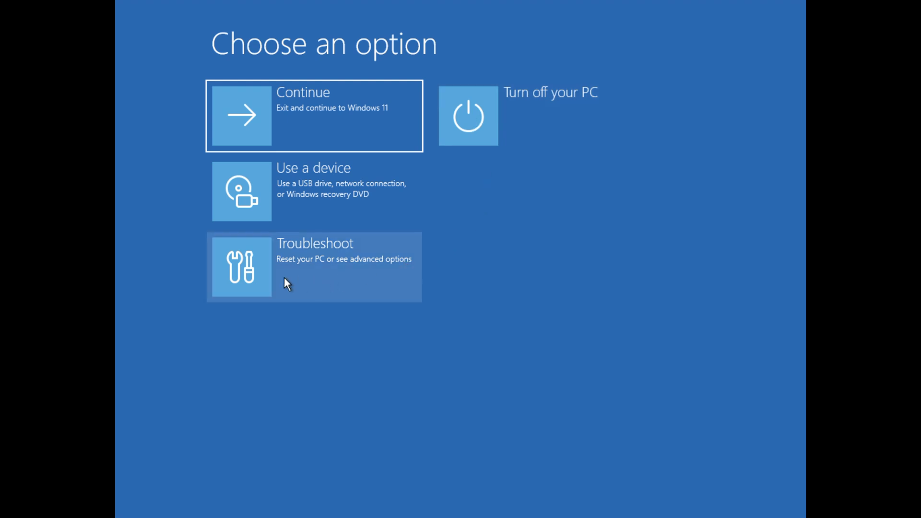
# Step: Choose Troubleshoot in the recovery environment to reach Reset this PC and Advanced options
pyautogui.click(315, 268)
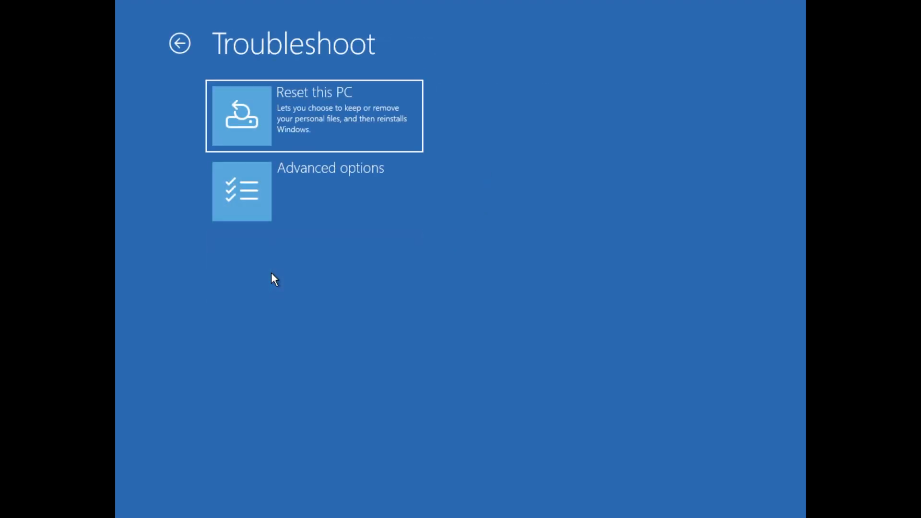
pyautogui.moveTo(273, 167)
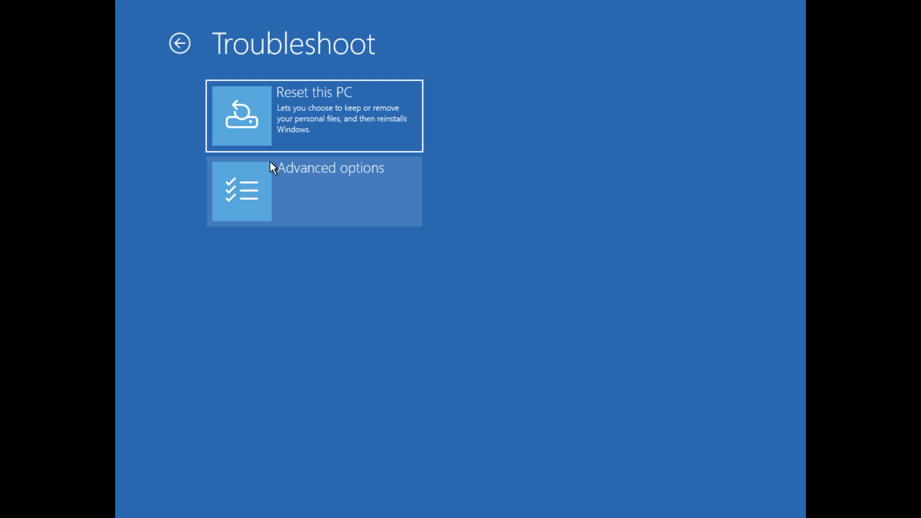
pyautogui.moveTo(279, 195)
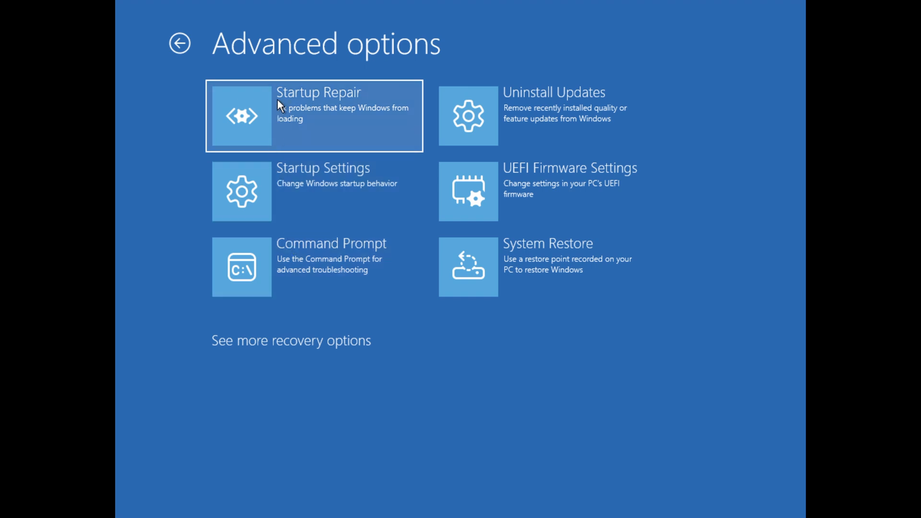
pyautogui.moveTo(272, 254)
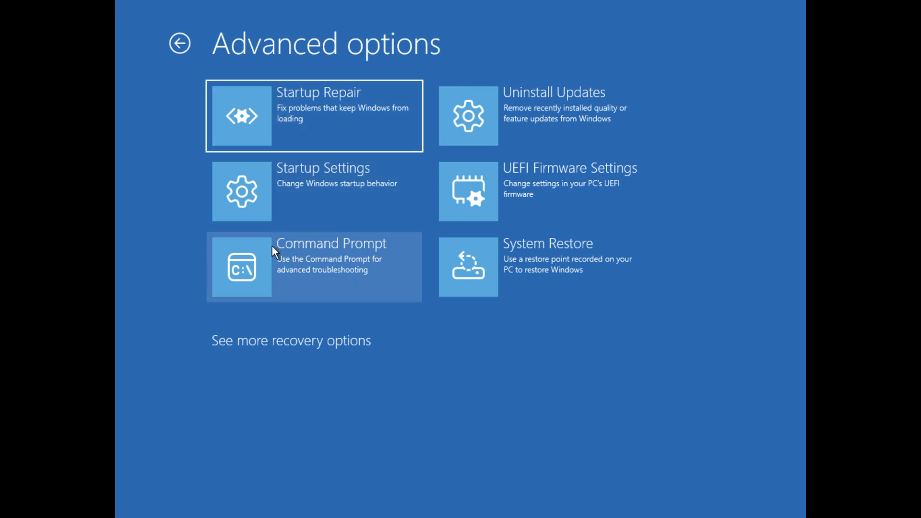
pyautogui.moveTo(528, 243)
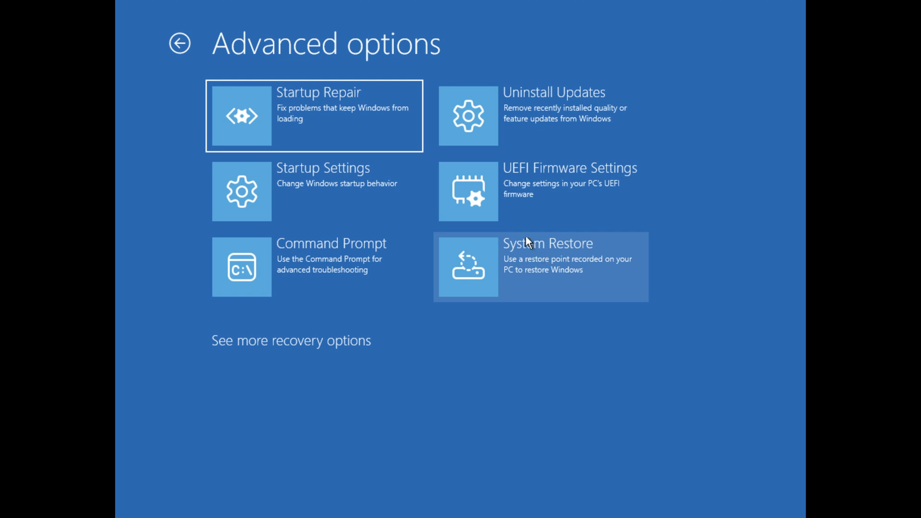
pyautogui.moveTo(391, 280)
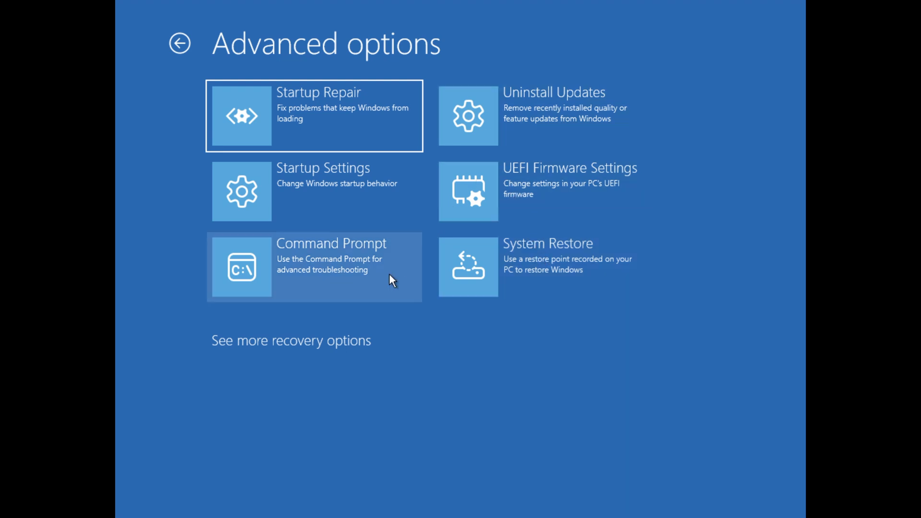
pyautogui.click(290, 340)
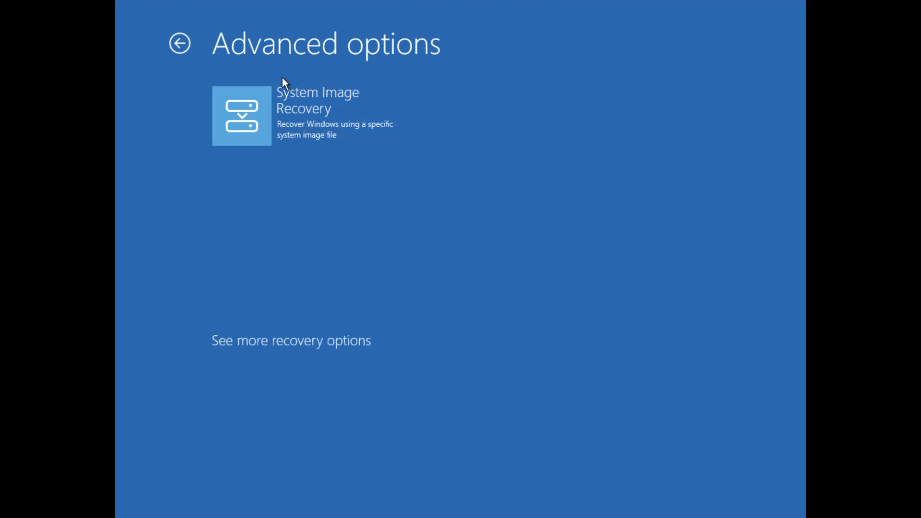
pyautogui.moveTo(312, 115)
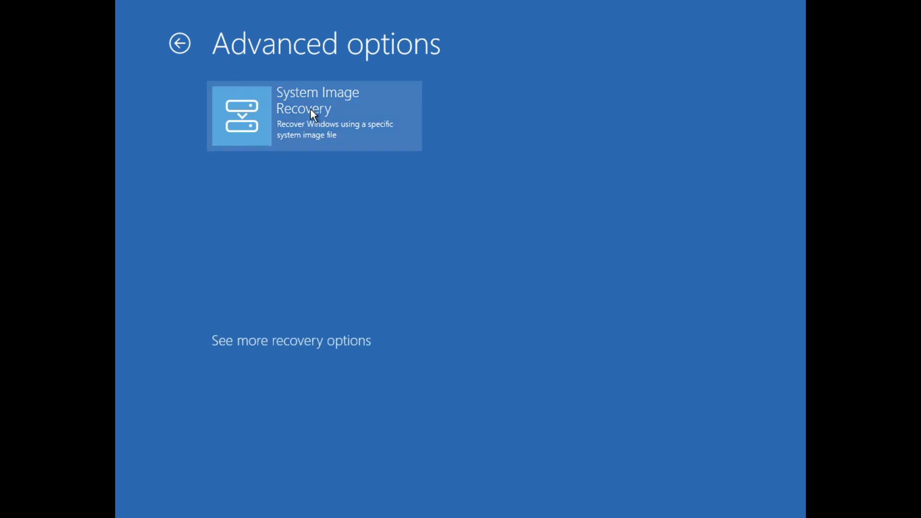
pyautogui.moveTo(313, 355)
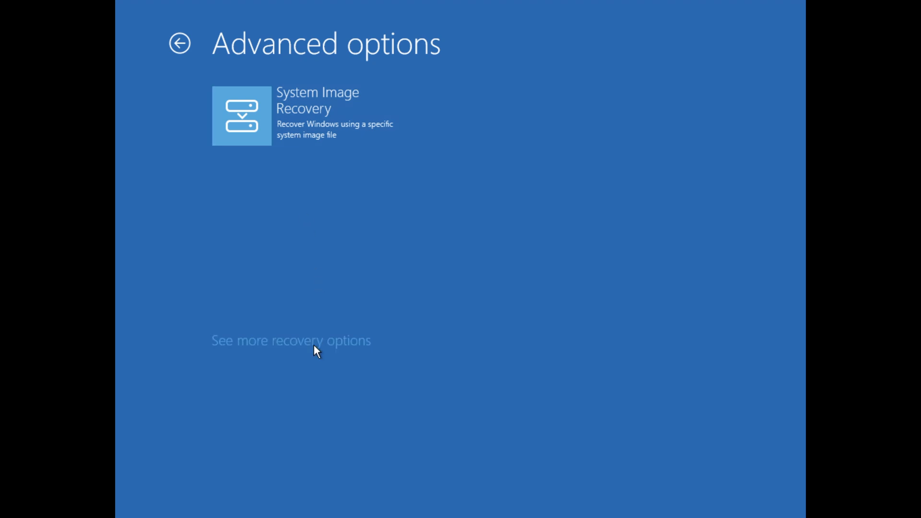
pyautogui.moveTo(174, 143)
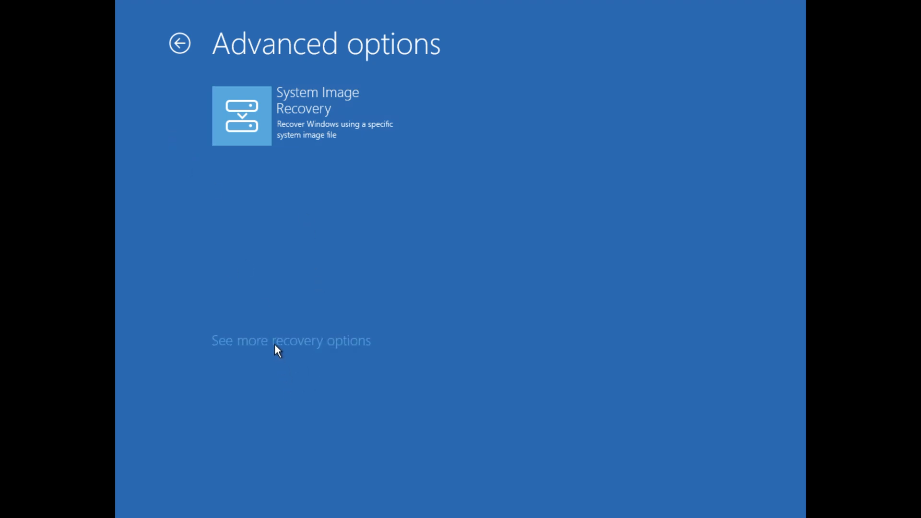
pyautogui.click(291, 341)
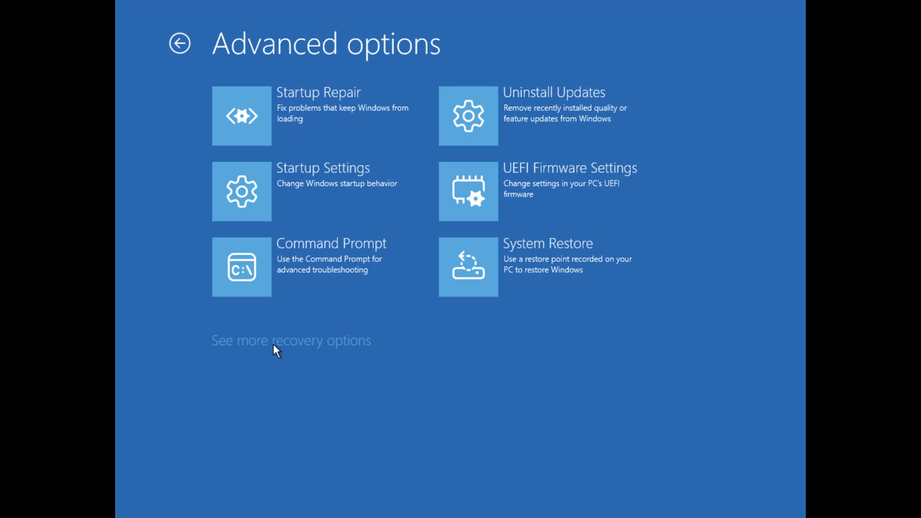